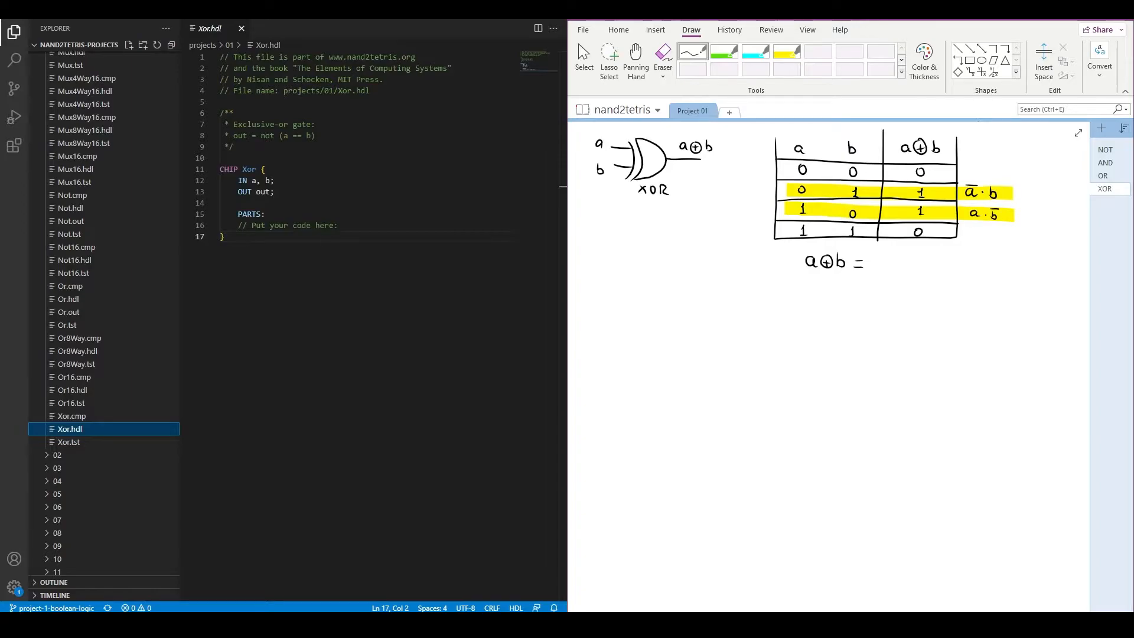
Sketch the XOR expression ā·b + a·b̄, its truth table and gate diagram in OneNote
left_click(982, 203)
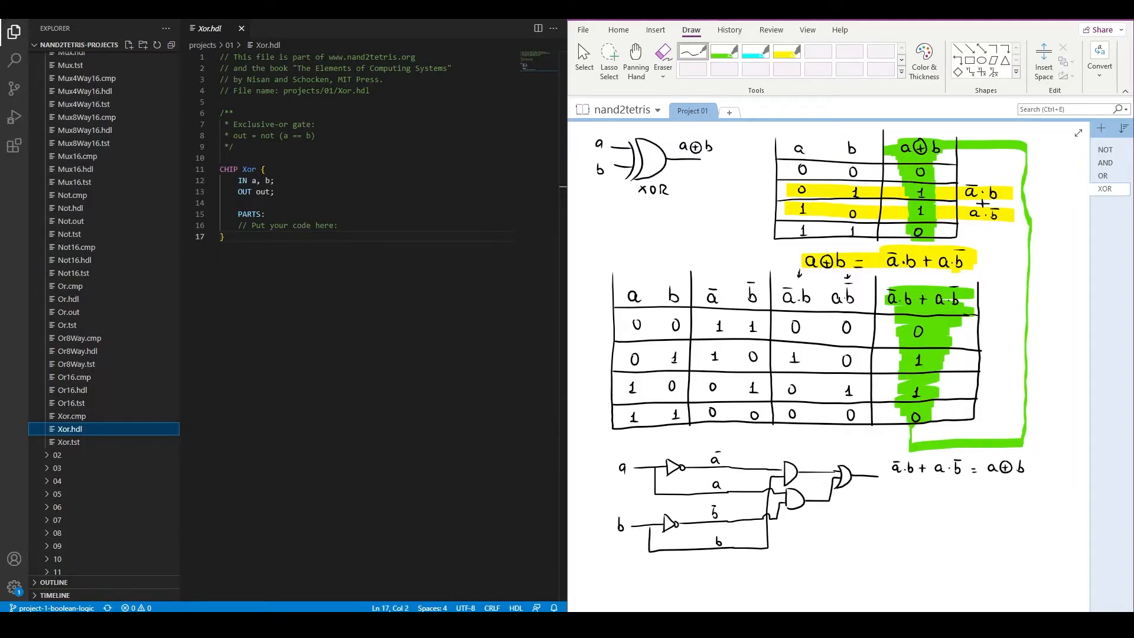
Scroll Xor.hdl to list two Not, two And and one Or part, first Not taking a
scroll("down", 3)
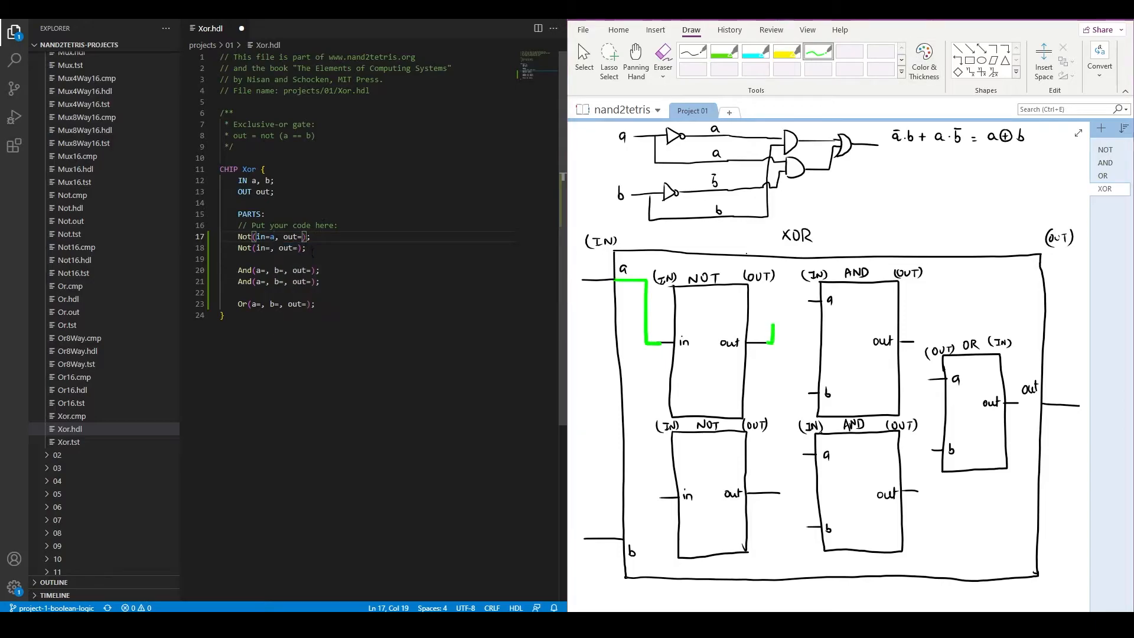
Set Not outputs to NOTa and NOTb, and feed NOTa and b into the first And
type("NOTa")
left_click(273, 248)
type("b")
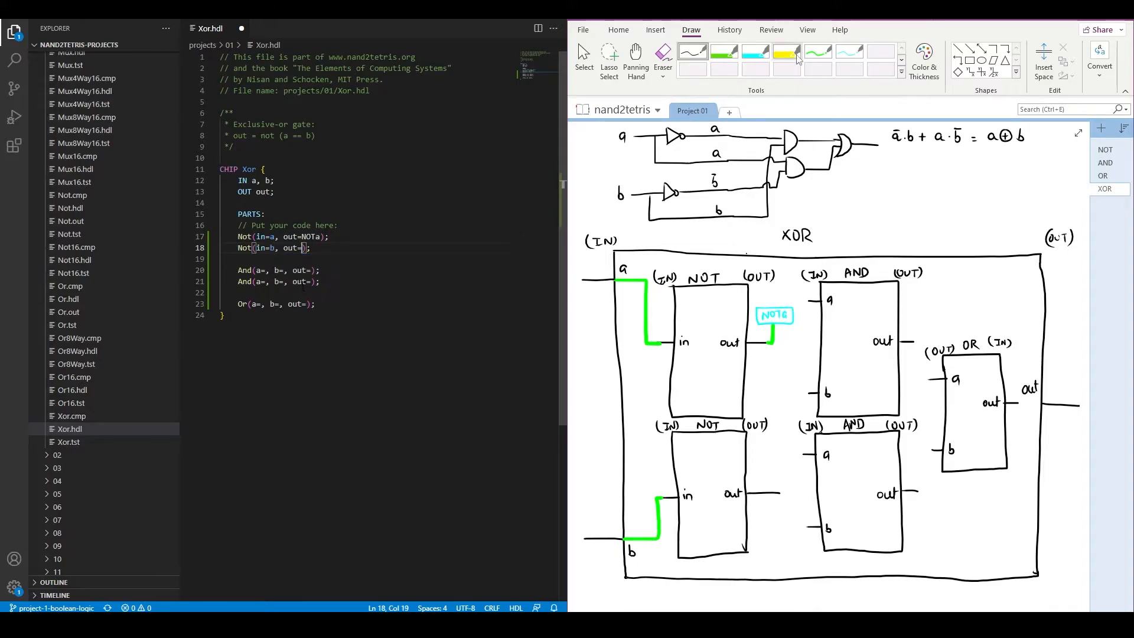
type("NOTb")
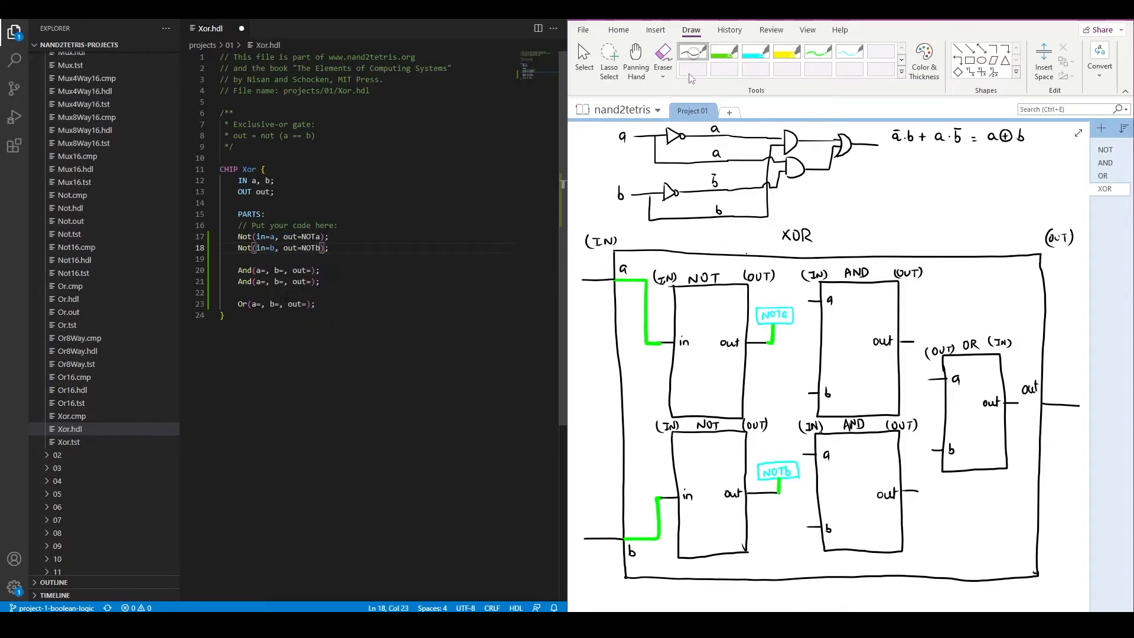
type("NOTa")
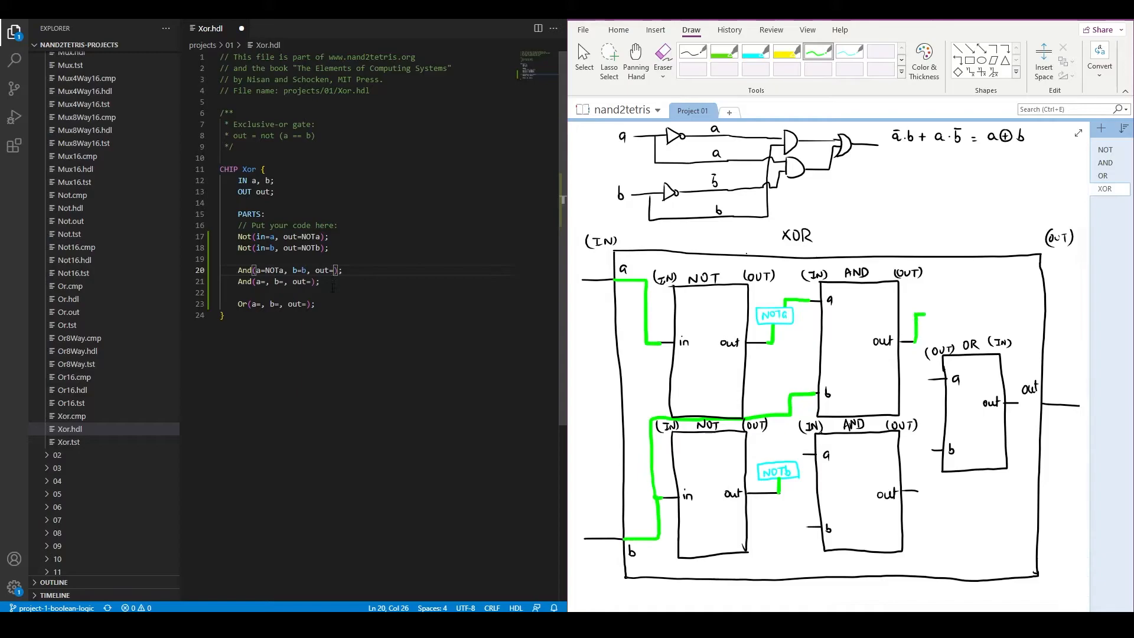
Name the first And's output NOTaANDb and wire the second And with NOTb, a, NOTbANDa
type("NOTaANDb")
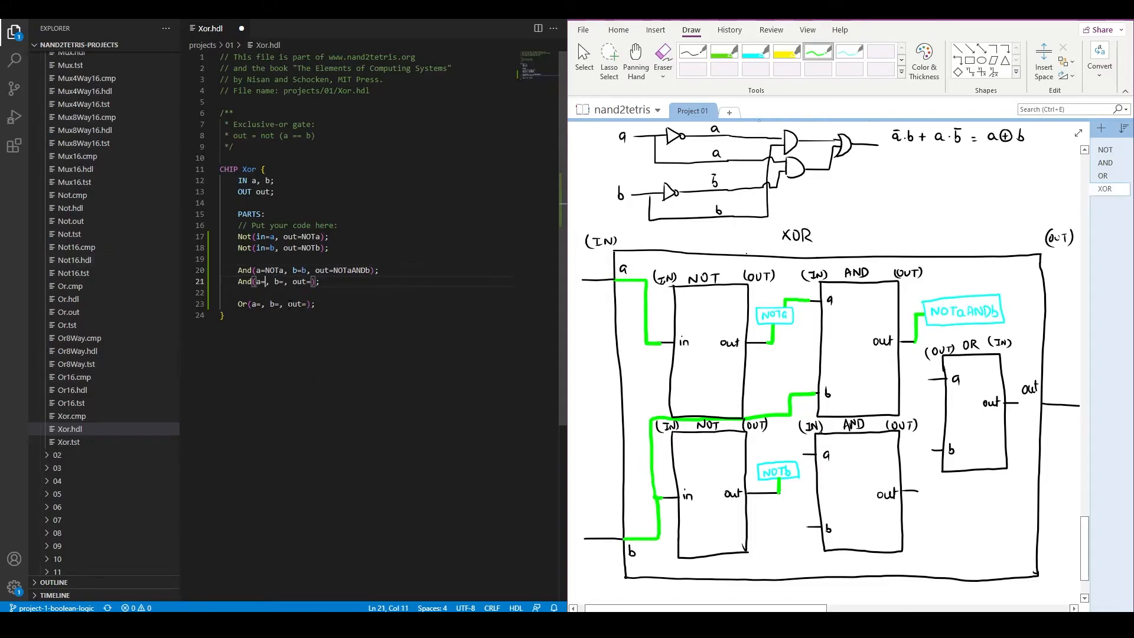
type("NOTb")
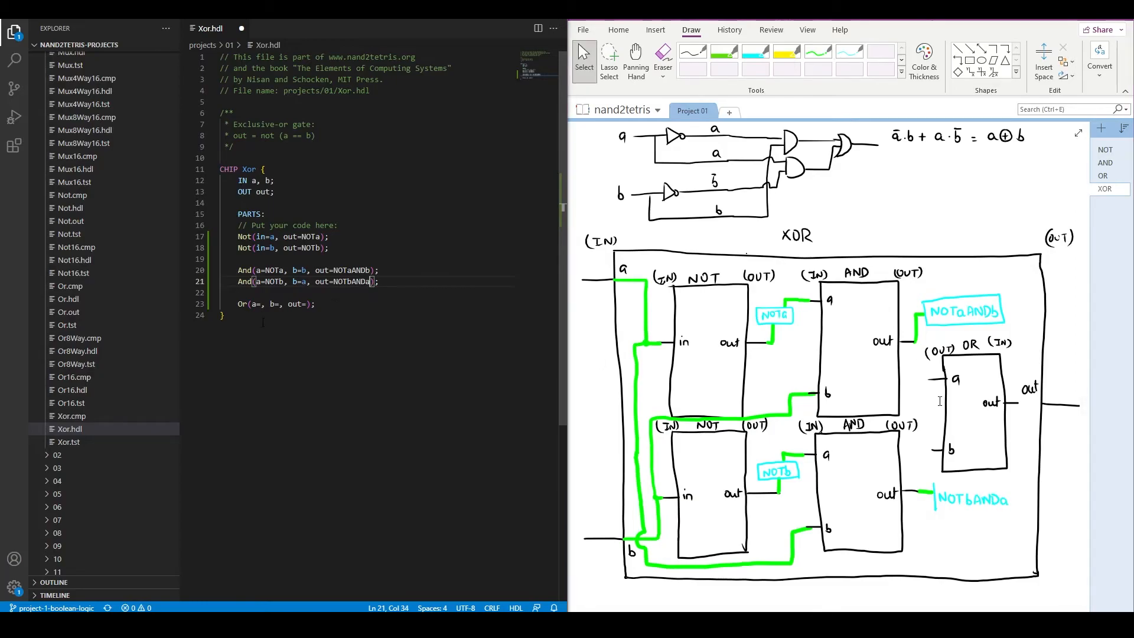
type("NOT")
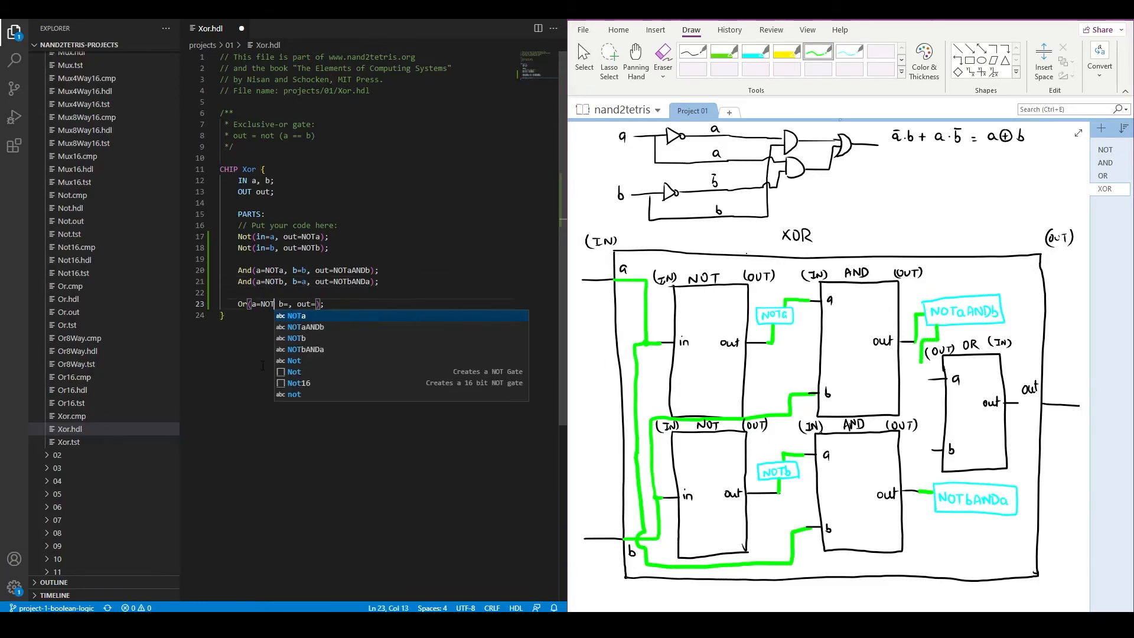